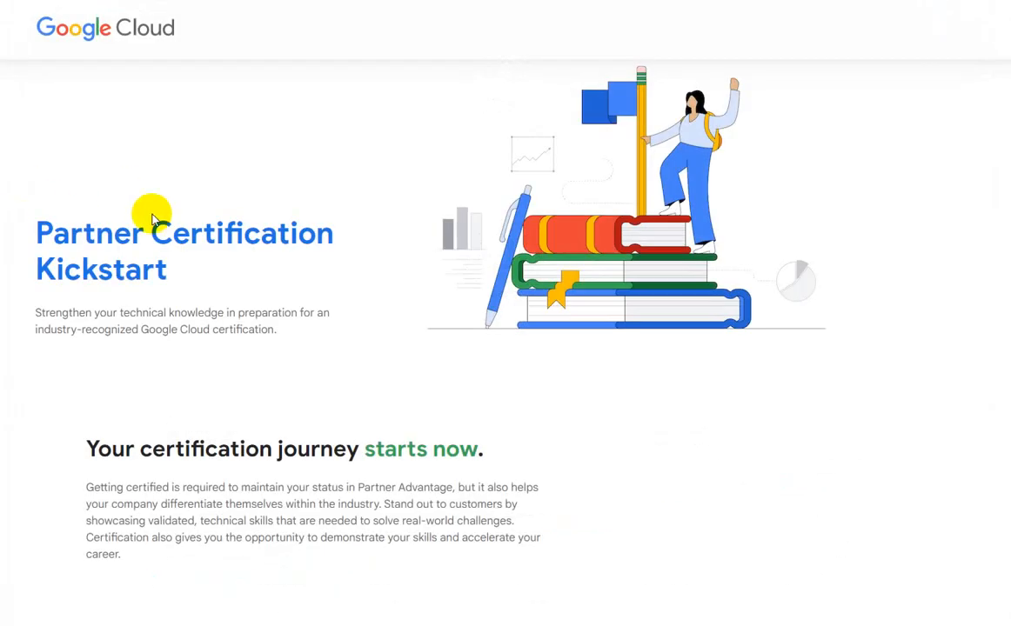
{"action": "mouse_move", "coordinate": [225, 156]}
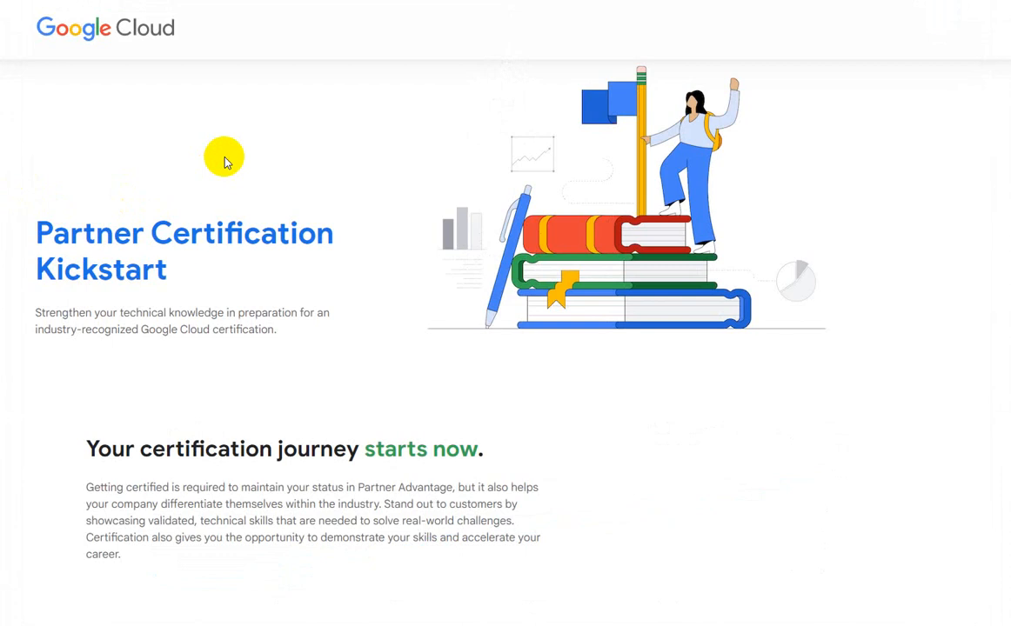
{"action": "mouse_move", "coordinate": [997, 121]}
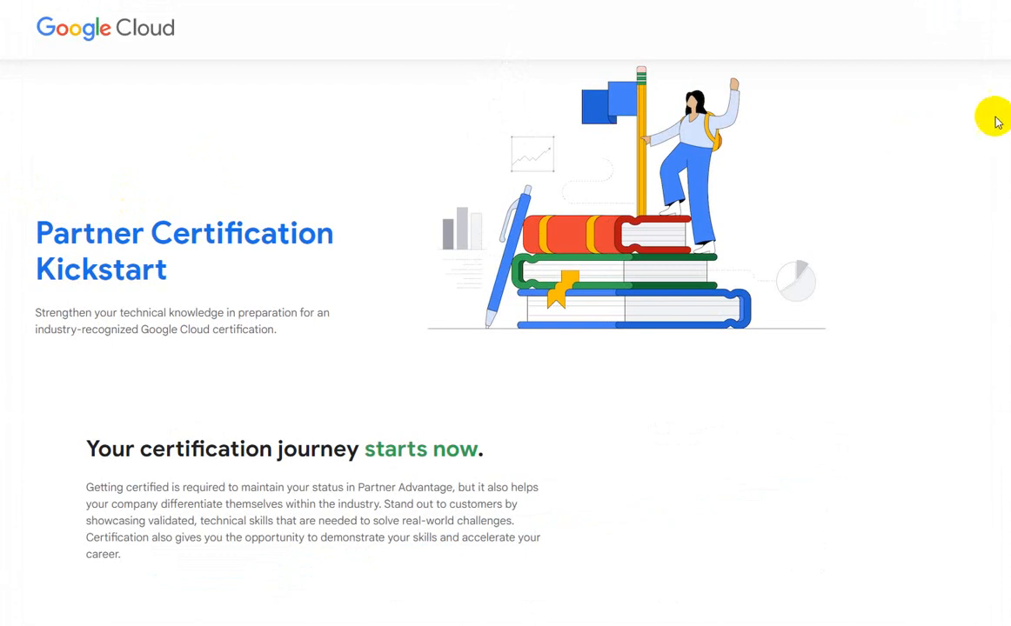
Scroll the Kickstart page down to the Register now form showing personal details and certification path choices
{"action": "scroll", "scroll_direction": "down", "scroll_amount": 3}
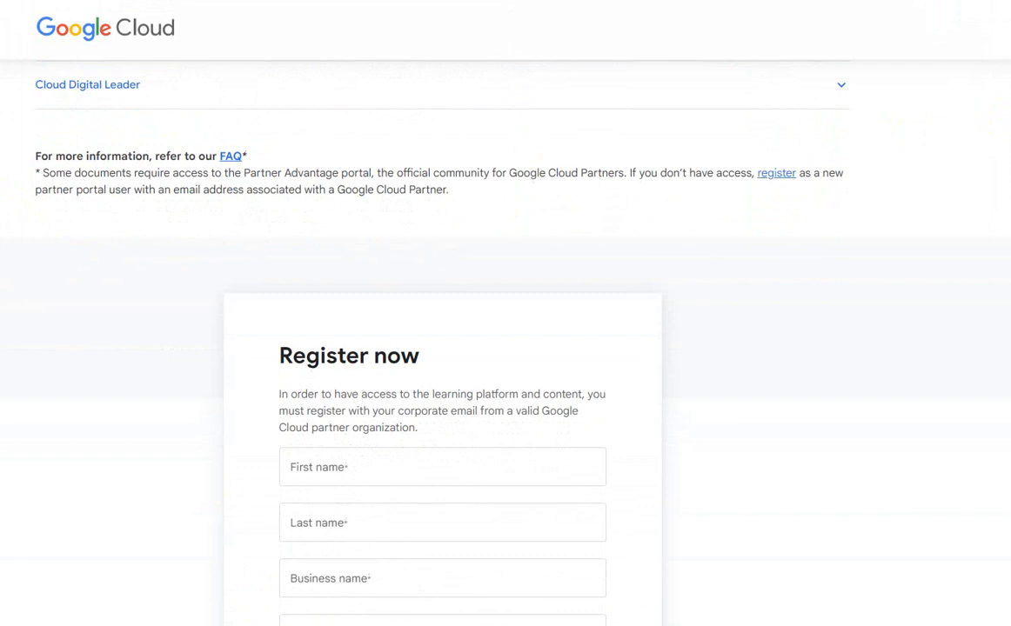
{"action": "scroll", "scroll_direction": "down", "scroll_amount": 3}
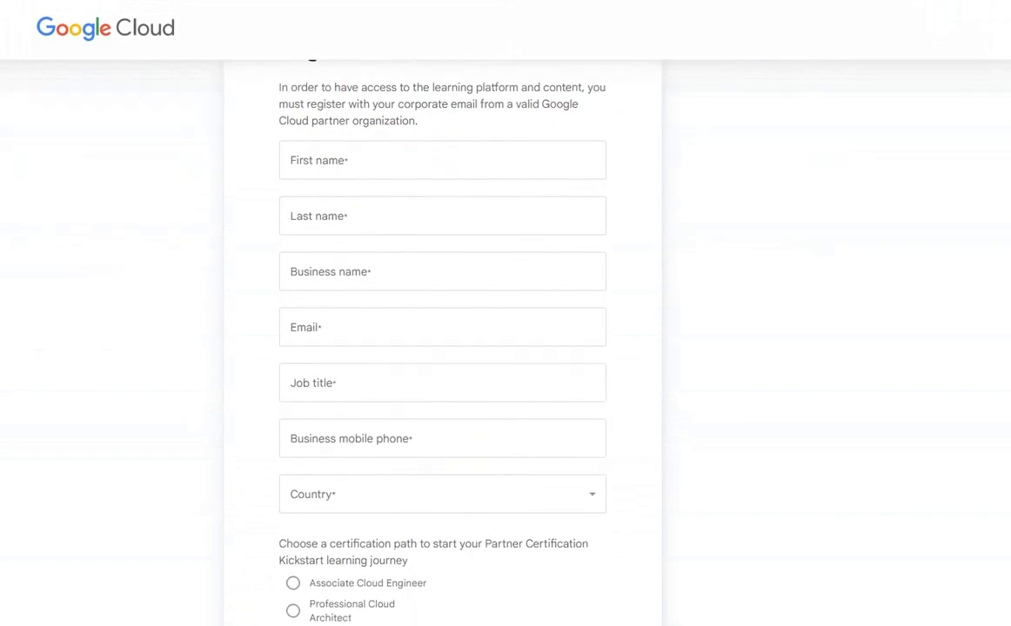
{"action": "mouse_move", "coordinate": [819, 245]}
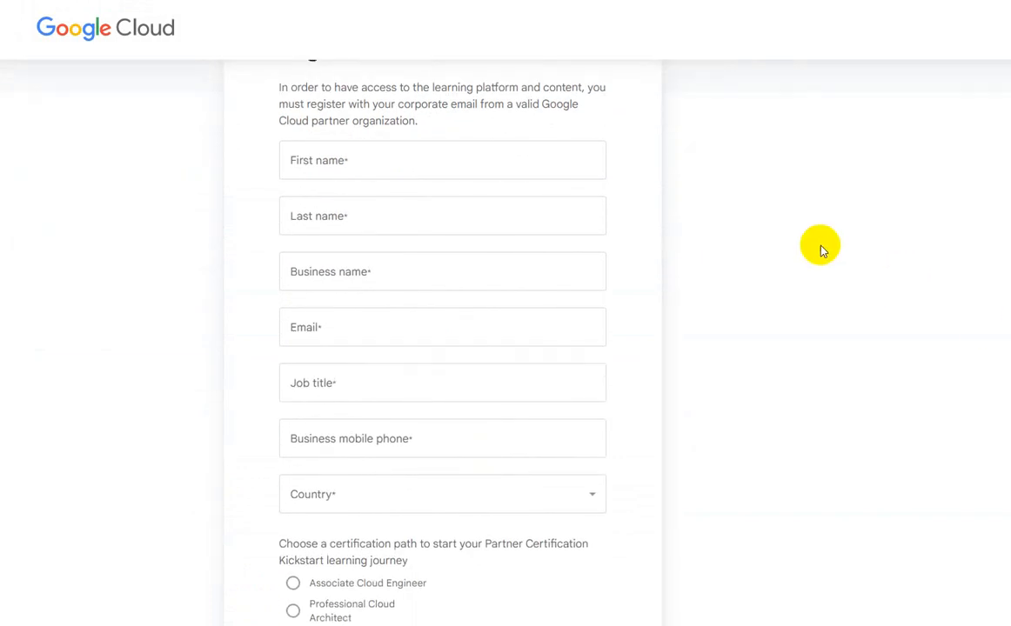
{"action": "mouse_move", "coordinate": [605, 308]}
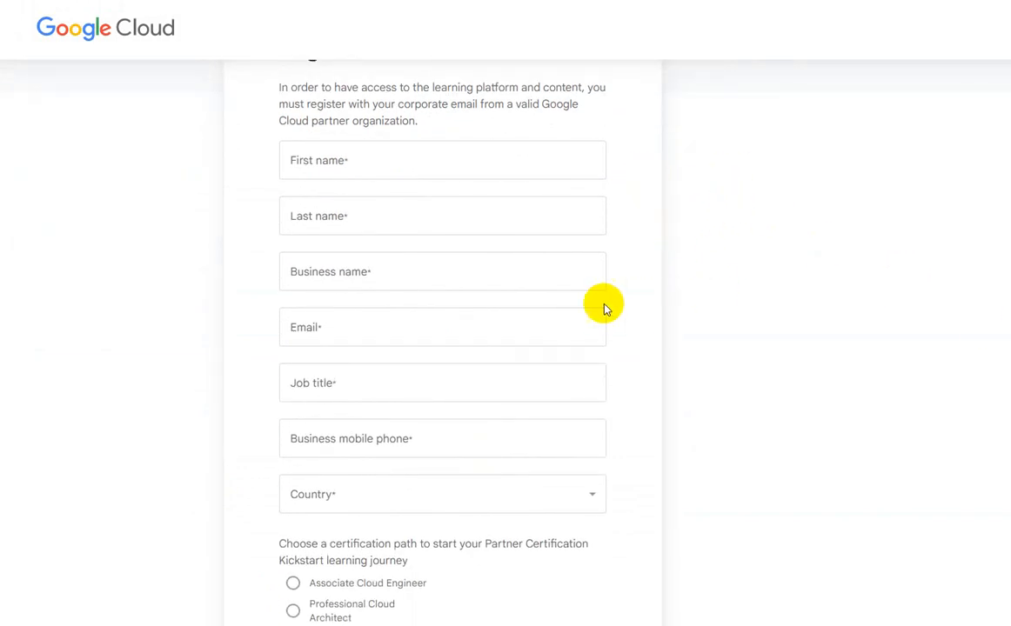
{"action": "mouse_move", "coordinate": [707, 287]}
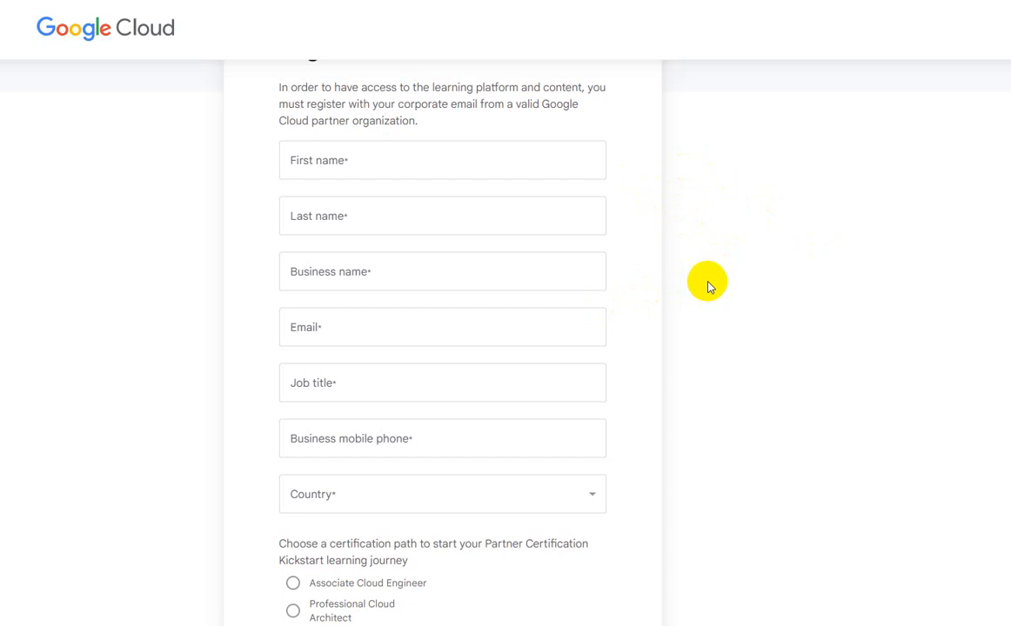
{"action": "mouse_move", "coordinate": [682, 341]}
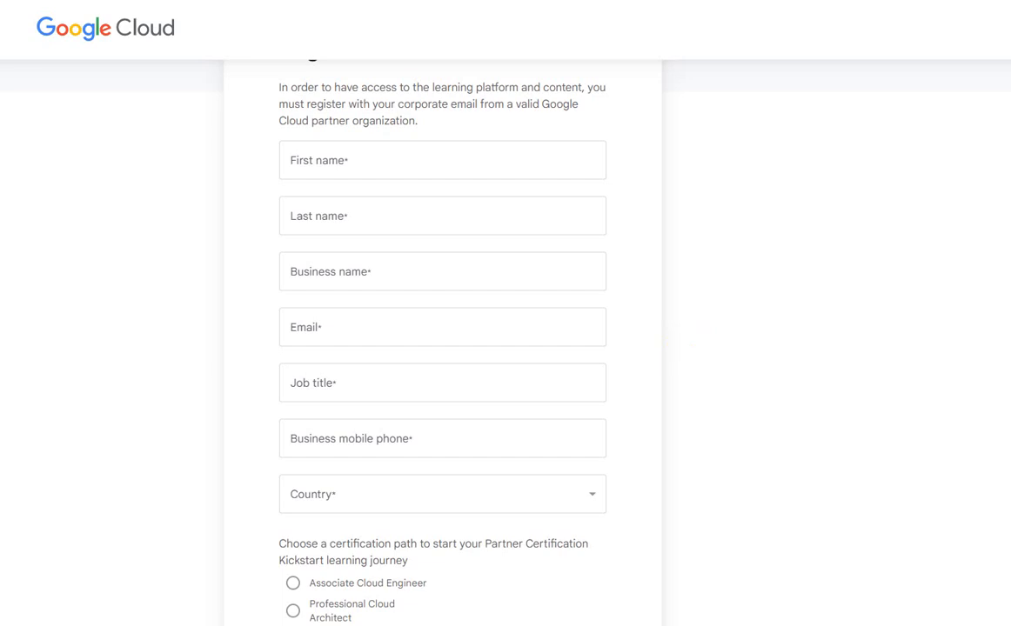
{"action": "scroll", "scroll_direction": "down", "scroll_amount": 3}
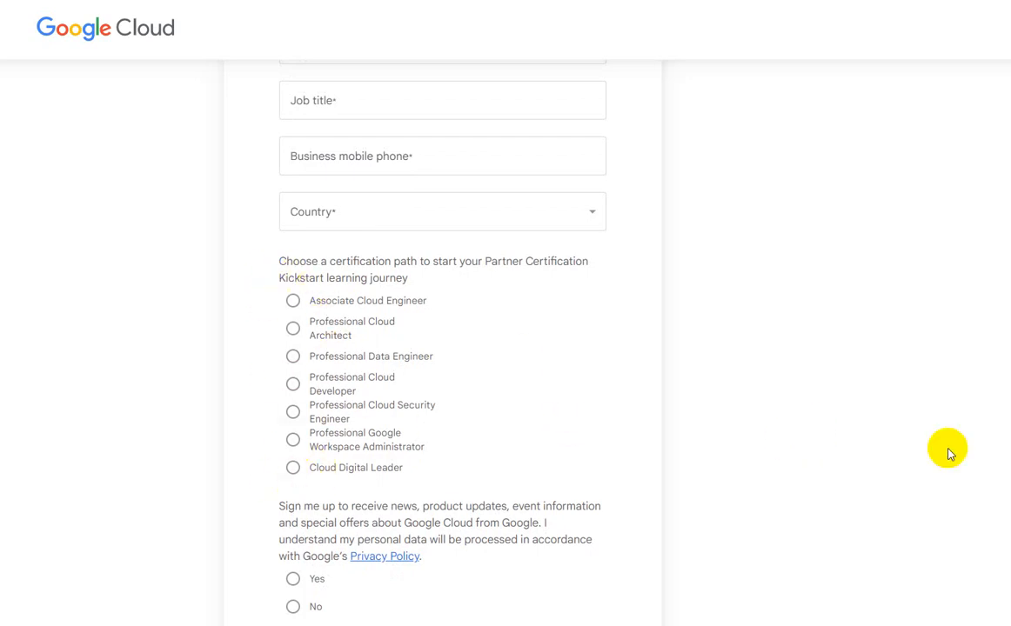
Scroll to the form's end showing news sign-up, terms notice, reCAPTCHA and Submit button
{"action": "scroll", "scroll_direction": "down", "scroll_amount": 3}
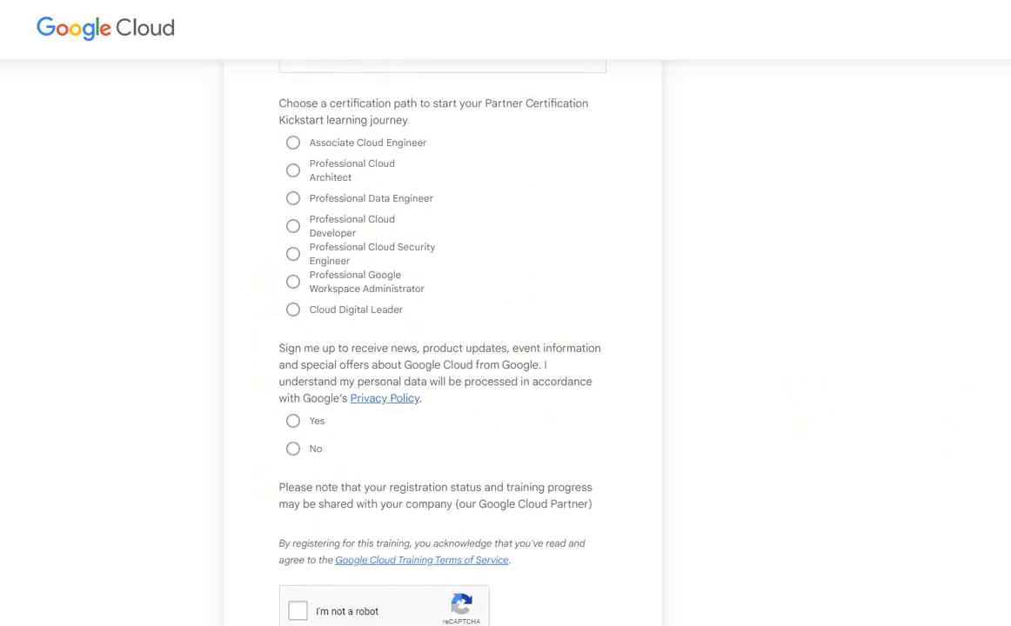
{"action": "scroll", "scroll_direction": "down", "scroll_amount": 3}
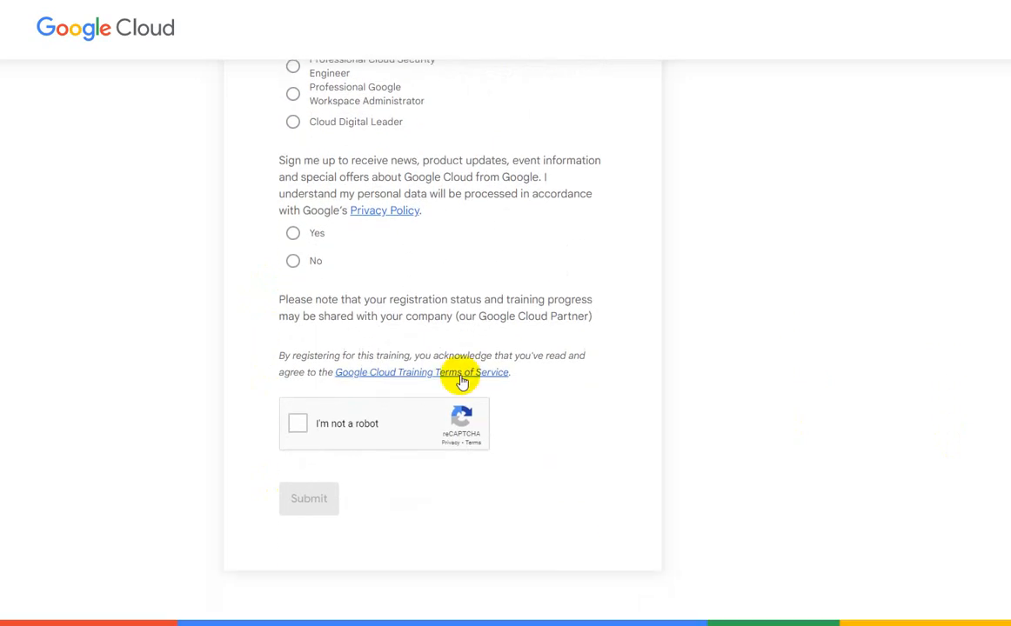
{"action": "mouse_move", "coordinate": [685, 484]}
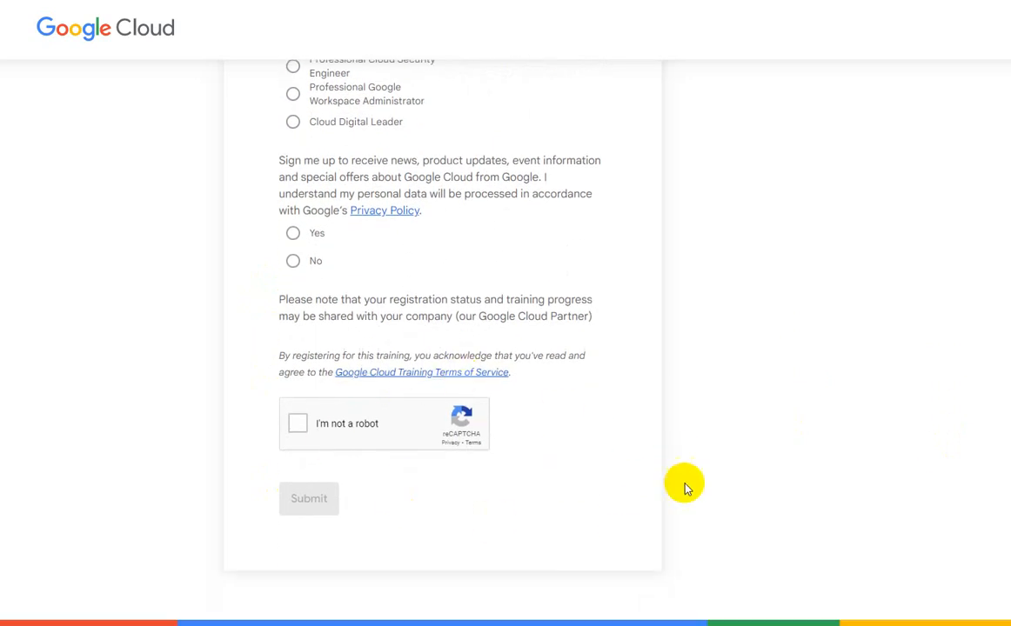
{"action": "mouse_move", "coordinate": [174, 198]}
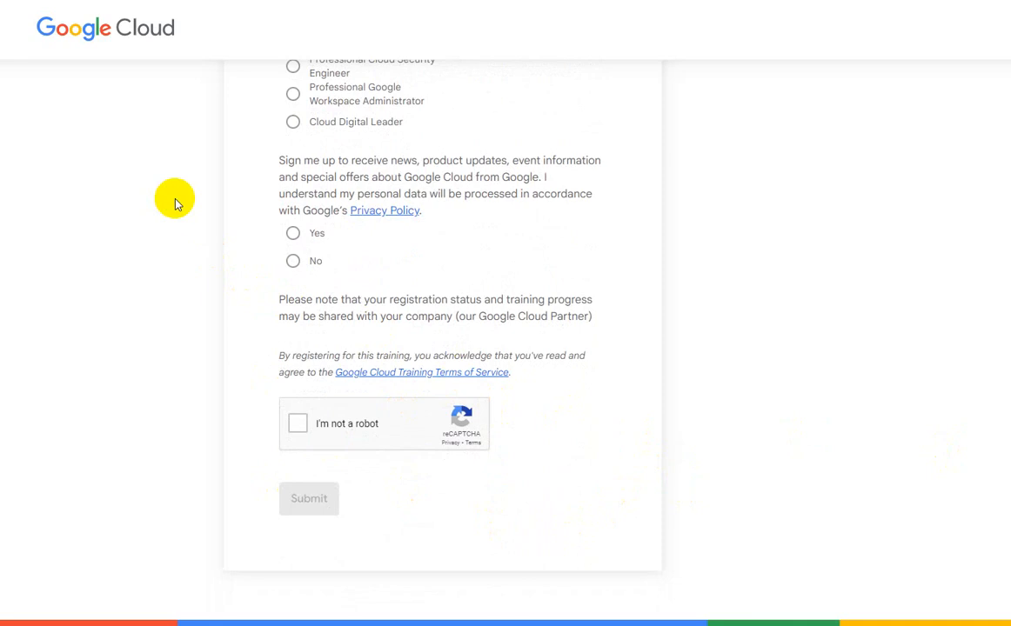
{"action": "mouse_move", "coordinate": [111, 36]}
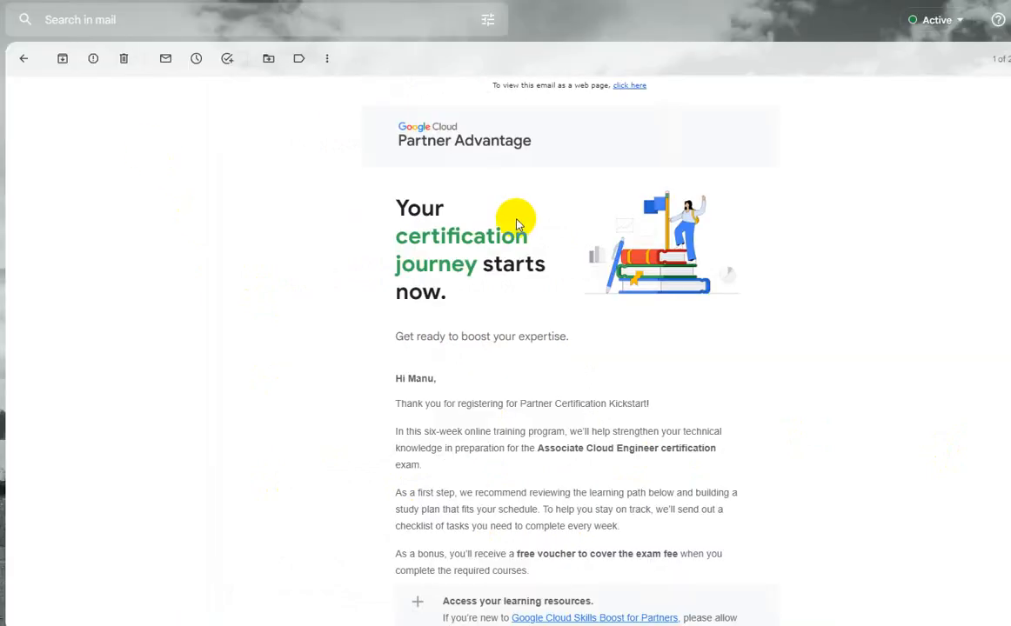
{"action": "mouse_move", "coordinate": [838, 257]}
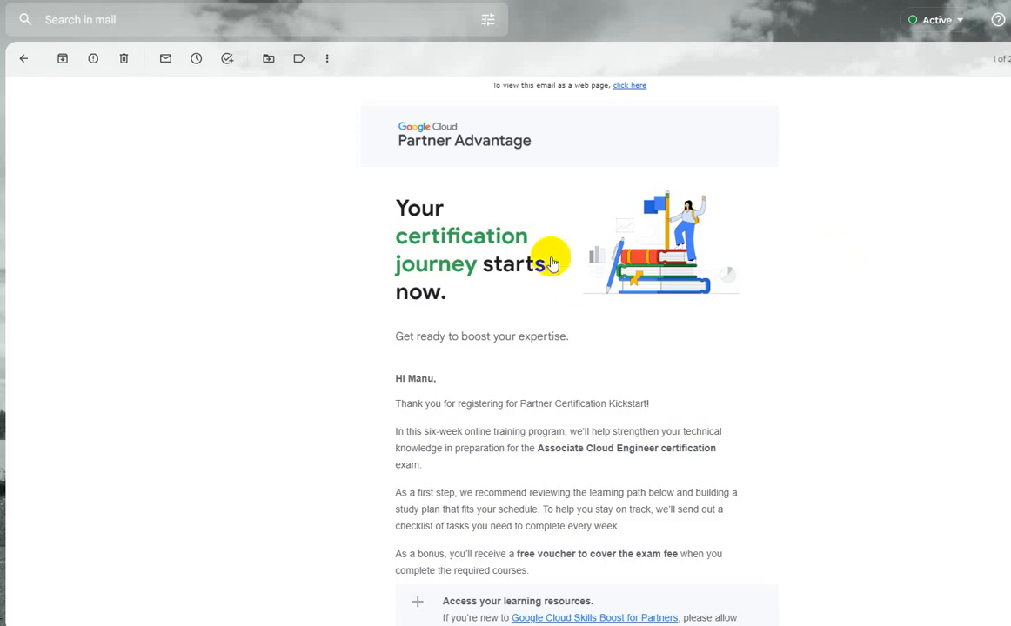
{"action": "mouse_move", "coordinate": [847, 355]}
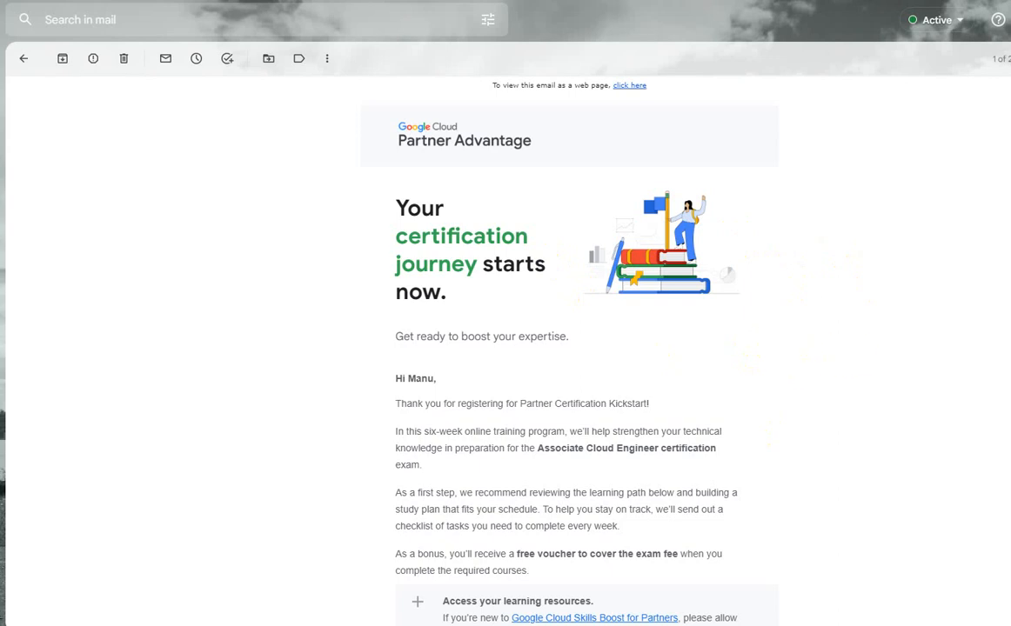
Highlight the free exam voucher sentence in the confirmation email, then clear the highlight
{"action": "scroll", "scroll_direction": "down", "scroll_amount": 3}
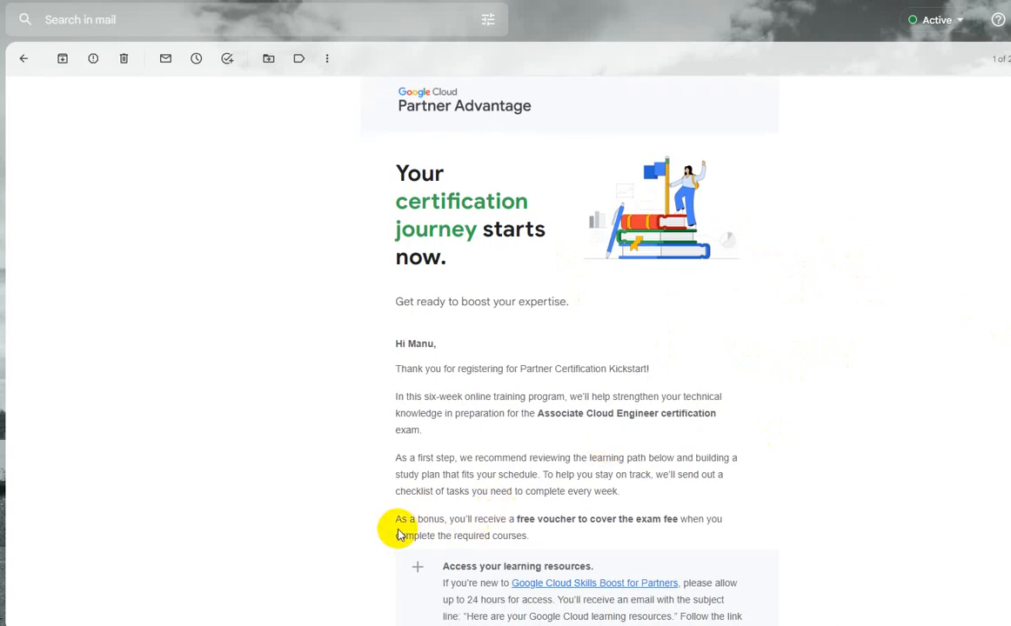
{"action": "left_click_drag", "start_coordinate": [395, 519], "coordinate": [522, 536]}
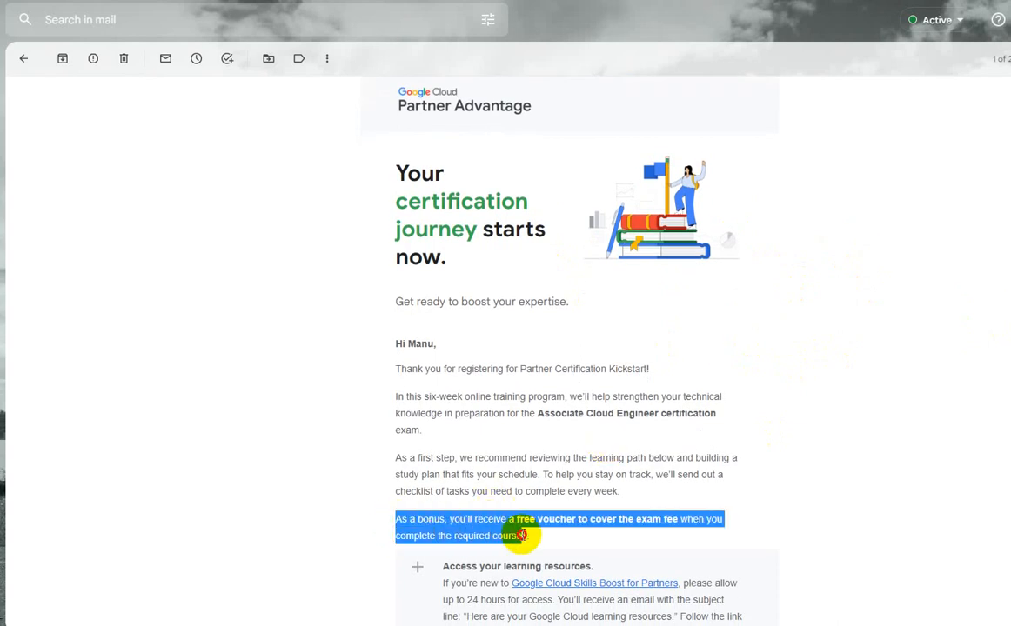
{"action": "mouse_move", "coordinate": [581, 531]}
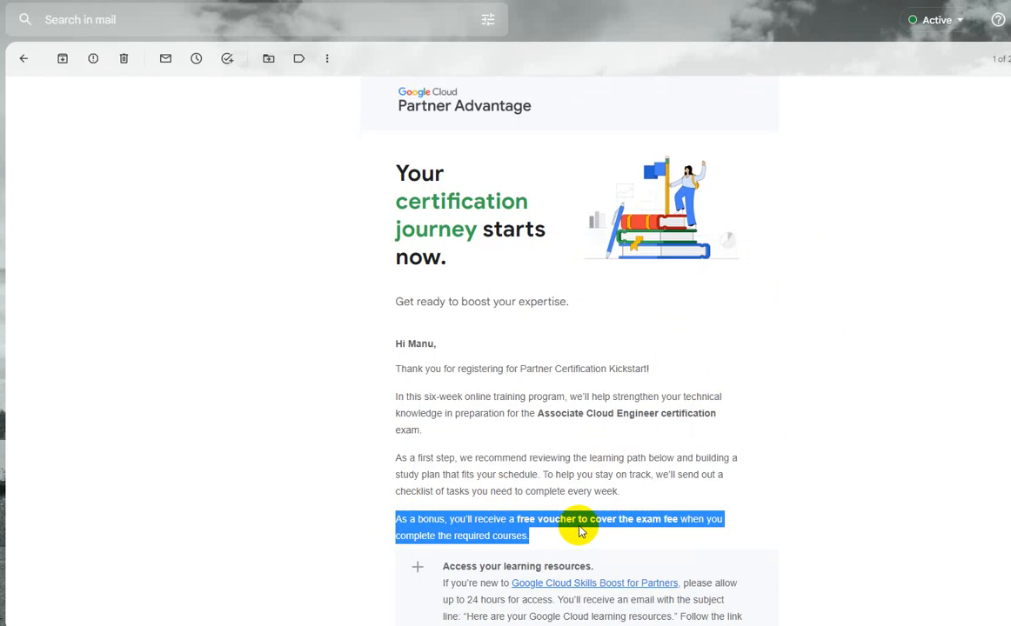
{"action": "mouse_move", "coordinate": [834, 503]}
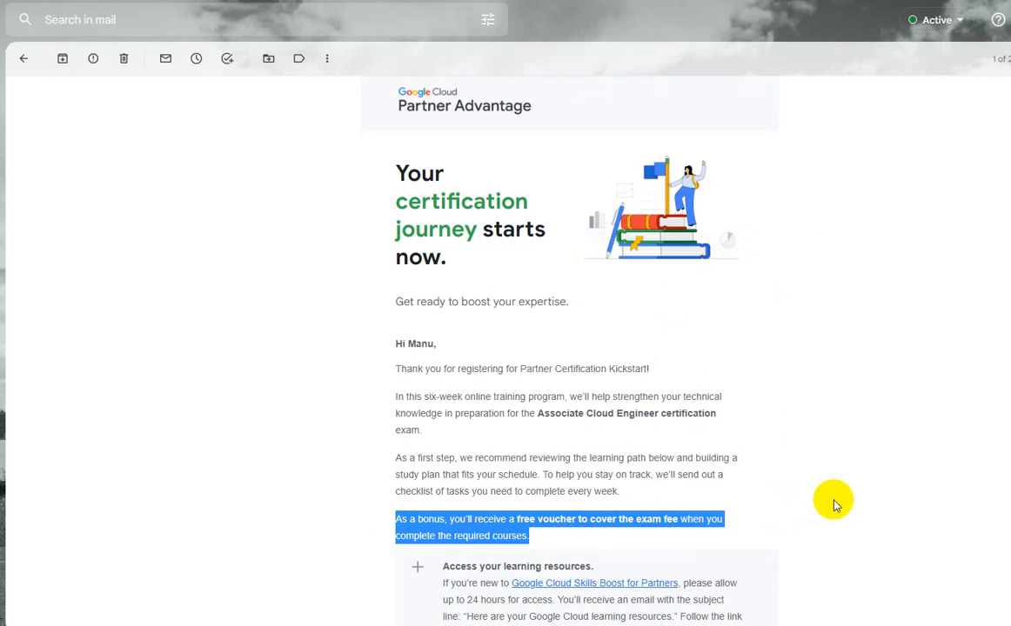
{"action": "left_click", "coordinate": [536, 414]}
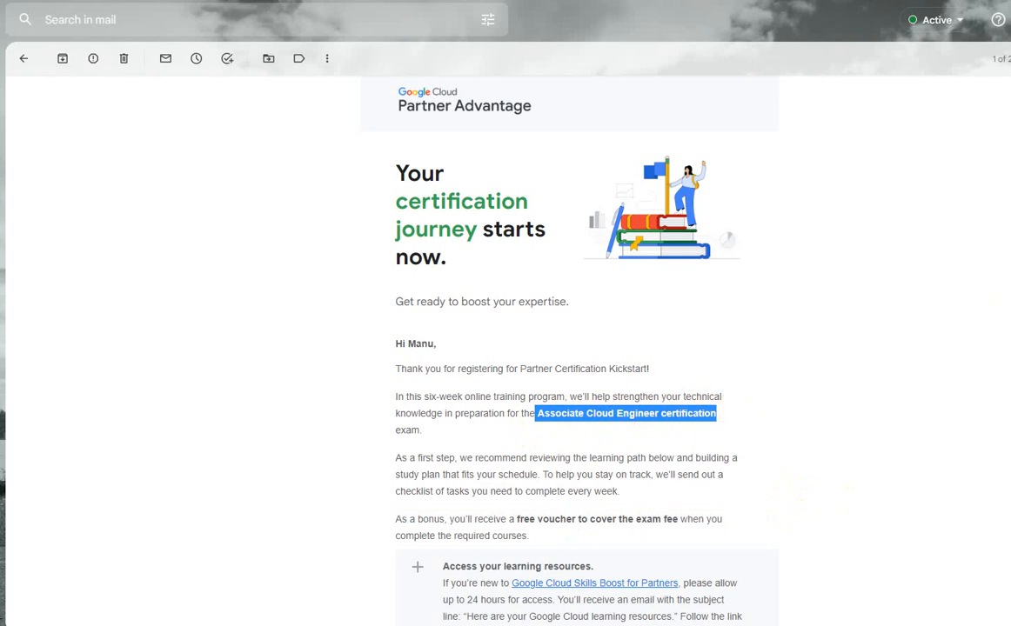
Scroll through the email's six-week learning plan down to the voucher note and FAQ footer
{"action": "scroll", "scroll_direction": "down", "scroll_amount": 3}
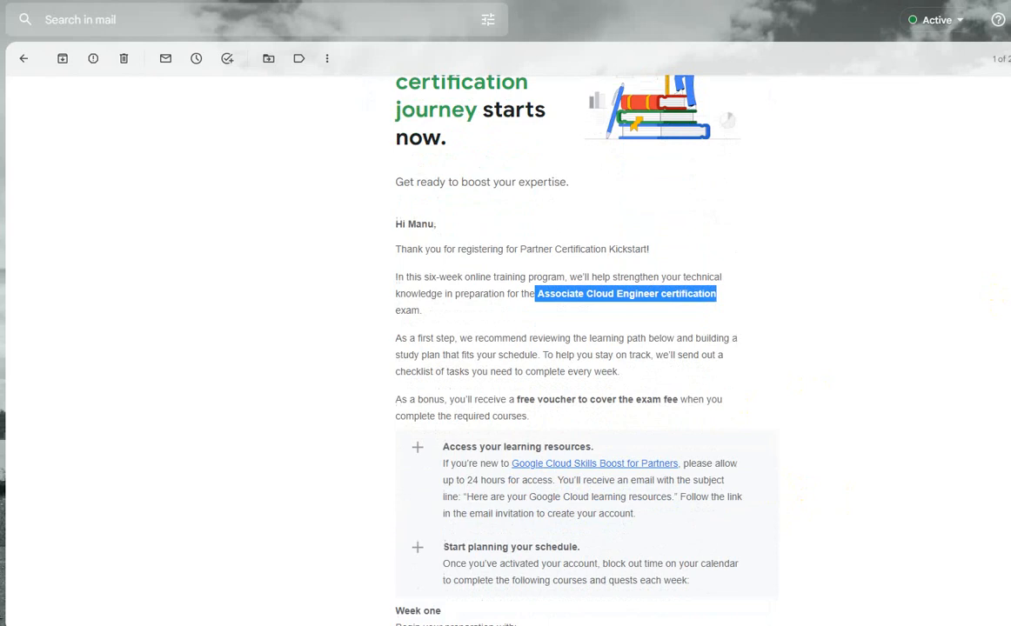
{"action": "scroll", "scroll_direction": "down", "scroll_amount": 3}
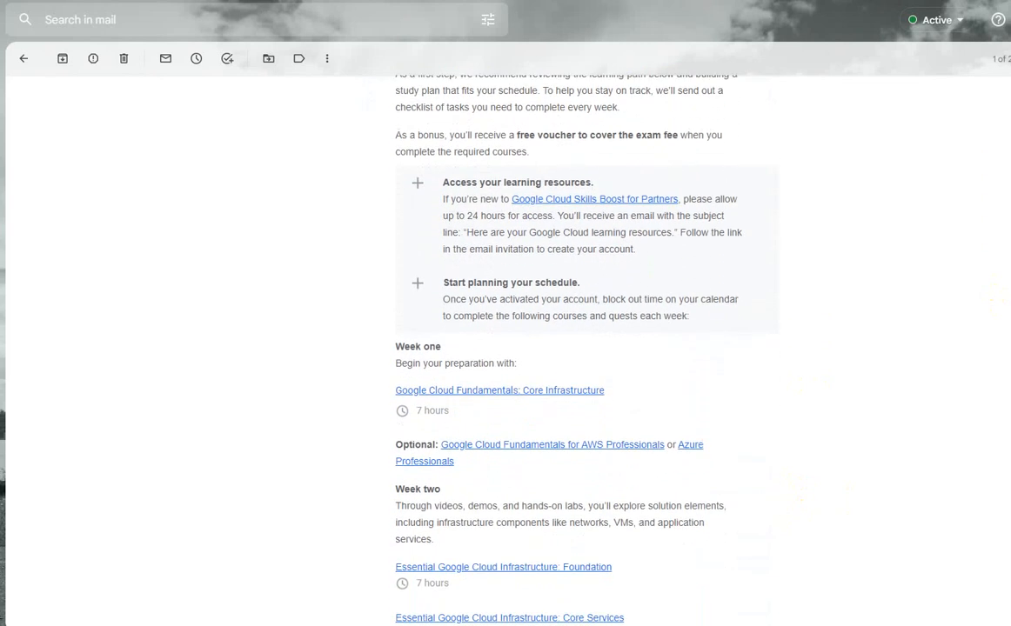
{"action": "scroll", "scroll_direction": "down", "scroll_amount": 3}
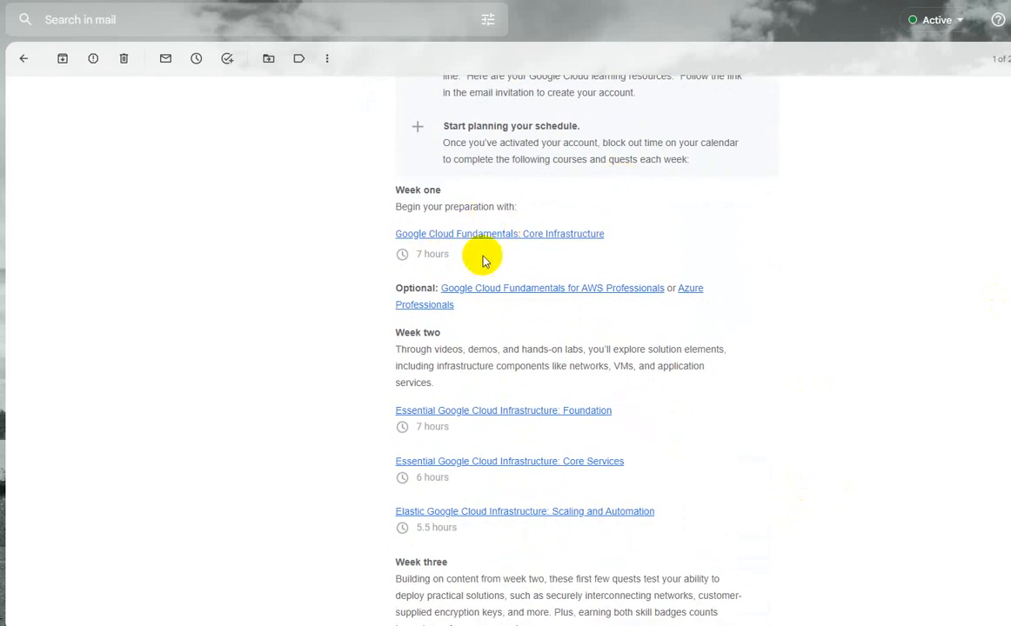
{"action": "mouse_move", "coordinate": [945, 309]}
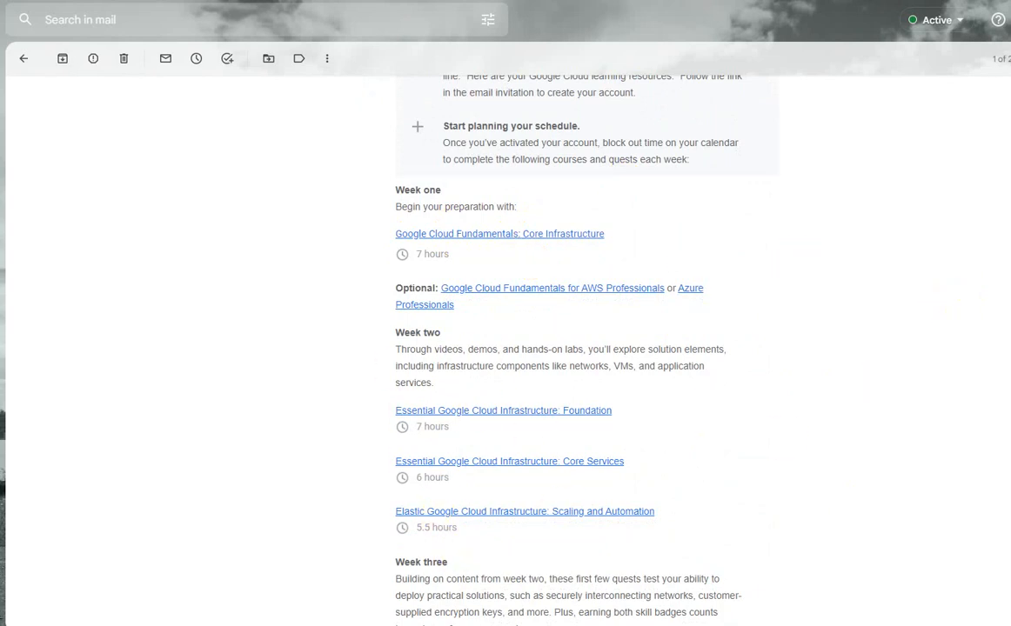
{"action": "scroll", "scroll_direction": "down", "scroll_amount": 3}
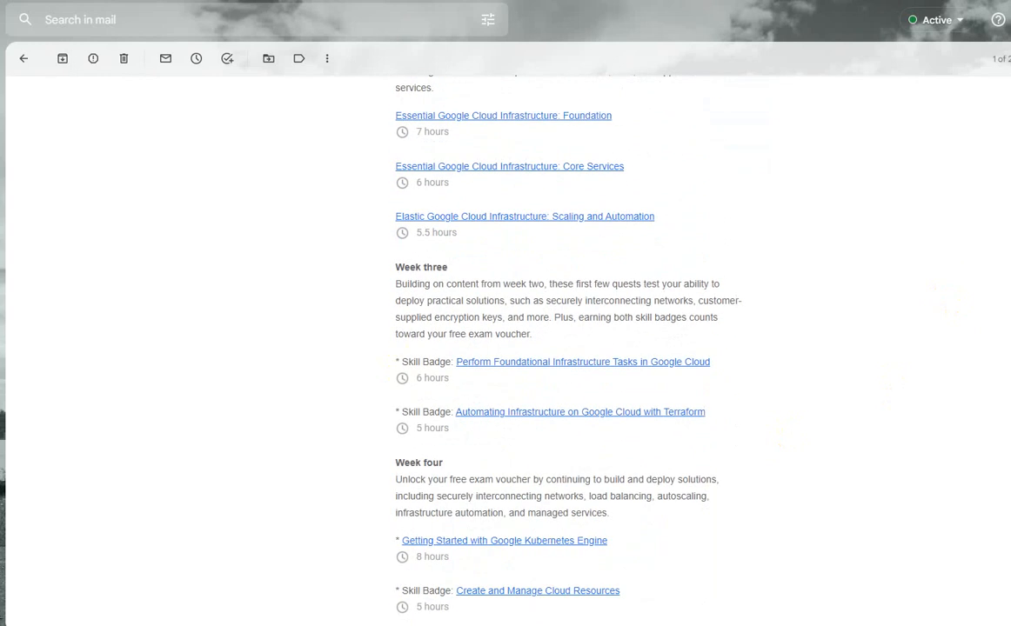
{"action": "scroll", "scroll_direction": "down", "scroll_amount": 3}
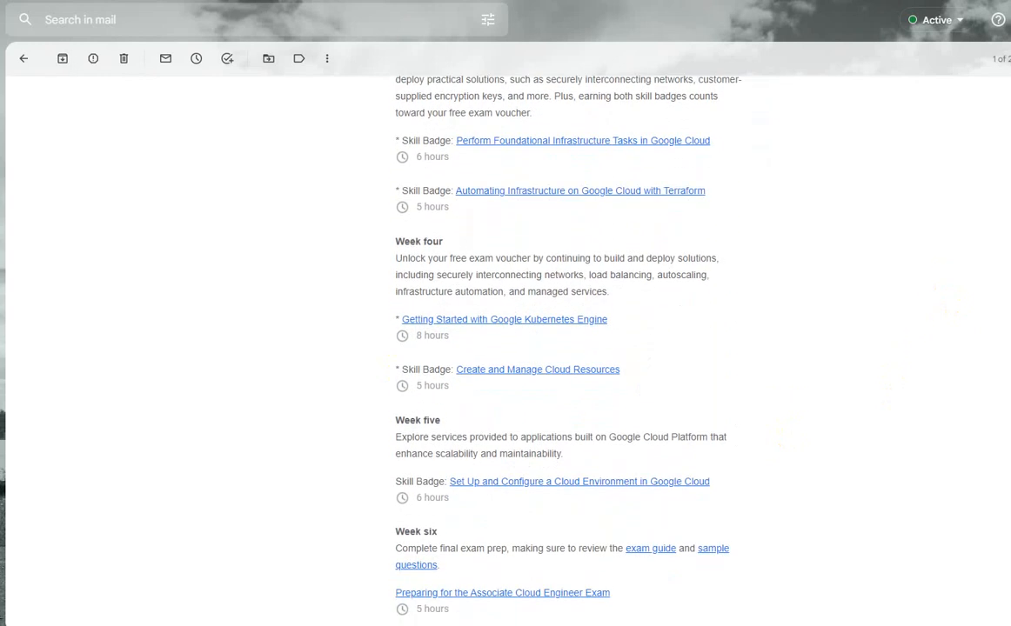
{"action": "scroll", "scroll_direction": "down", "scroll_amount": 3}
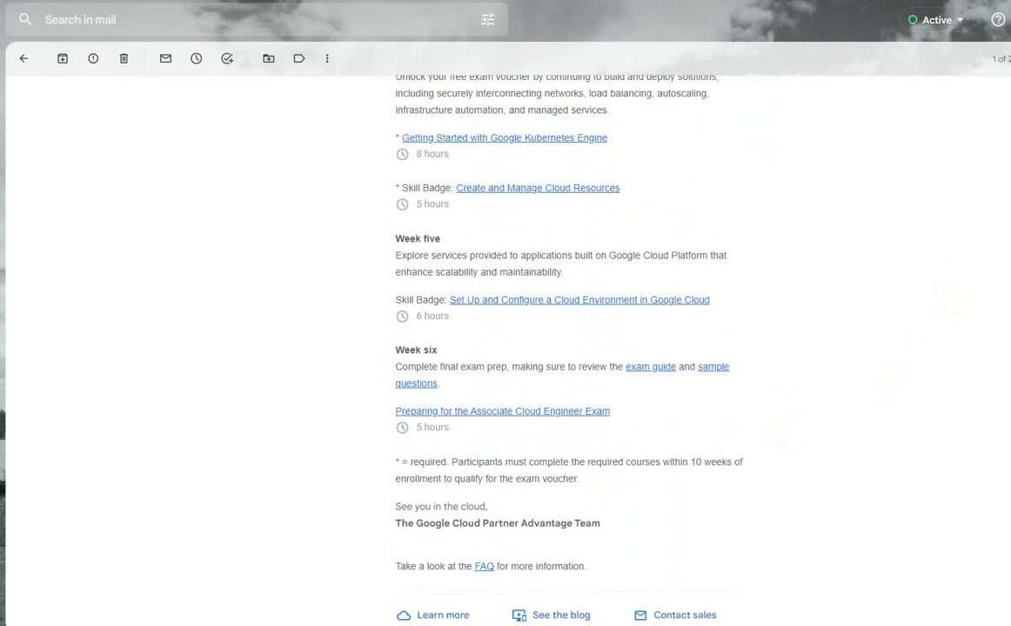
{"action": "scroll", "scroll_direction": "down", "scroll_amount": 3}
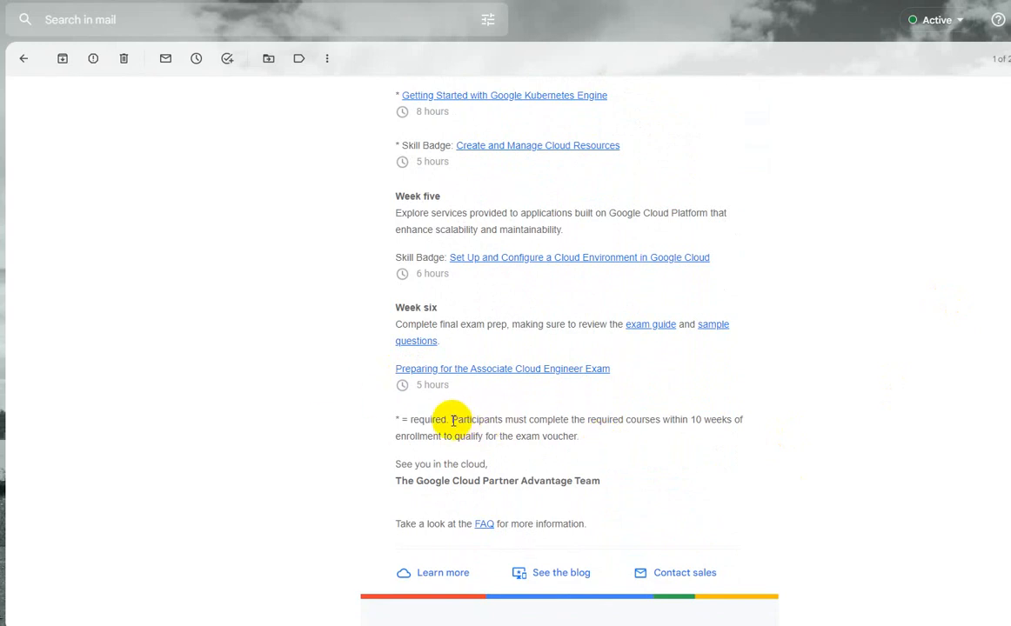
Highlight the sentence requiring courses be completed within 10 weeks of enrollment
{"action": "left_click_drag", "start_coordinate": [452, 419], "coordinate": [641, 419]}
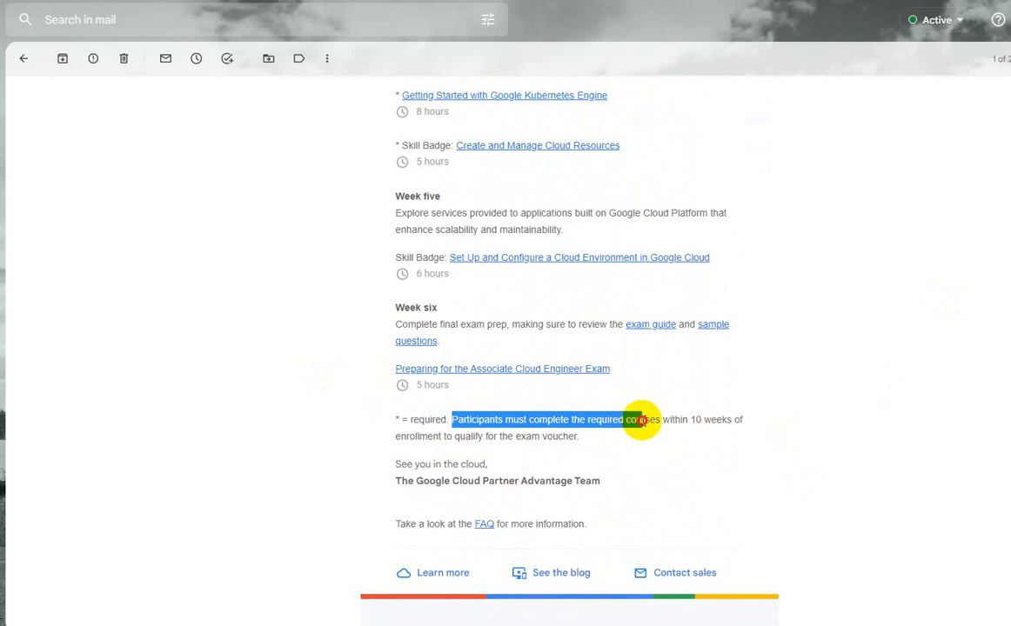
{"action": "left_click_drag", "start_coordinate": [641, 420], "coordinate": [729, 419]}
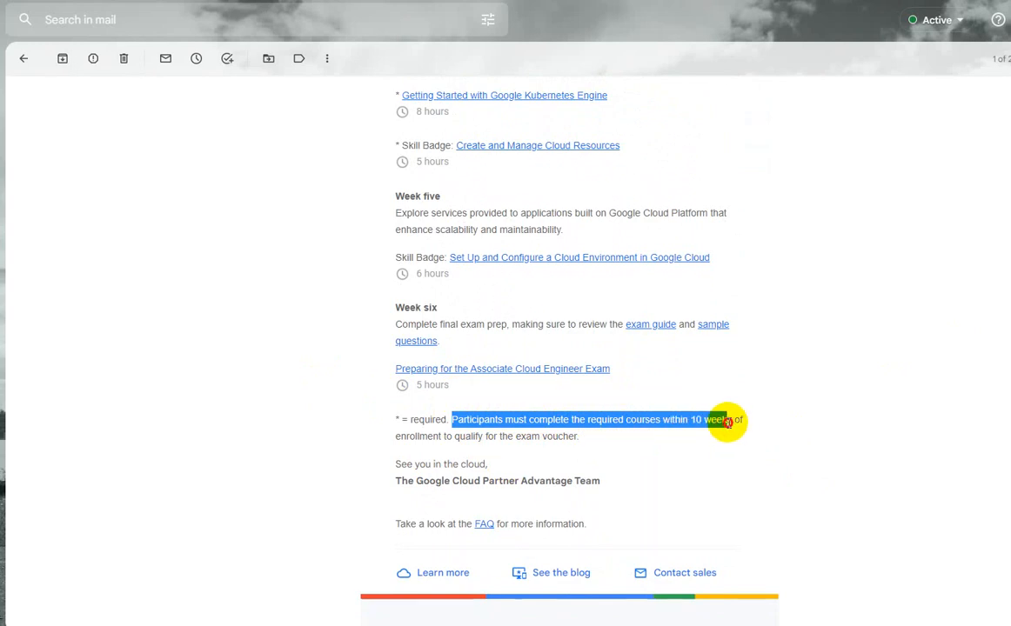
{"action": "left_click_drag", "start_coordinate": [727, 419], "coordinate": [741, 435]}
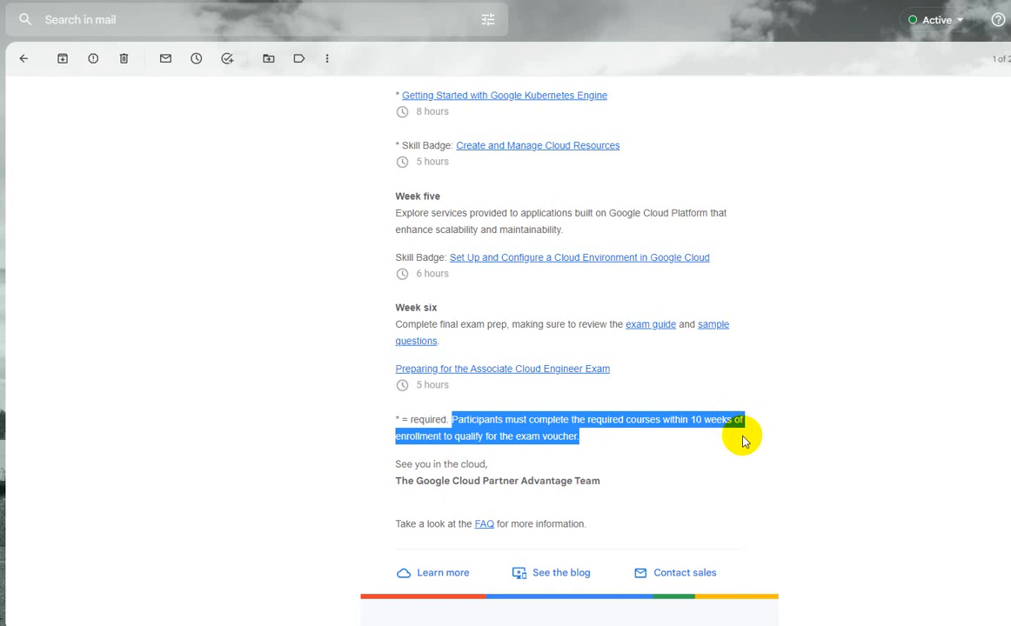
{"action": "mouse_move", "coordinate": [936, 424]}
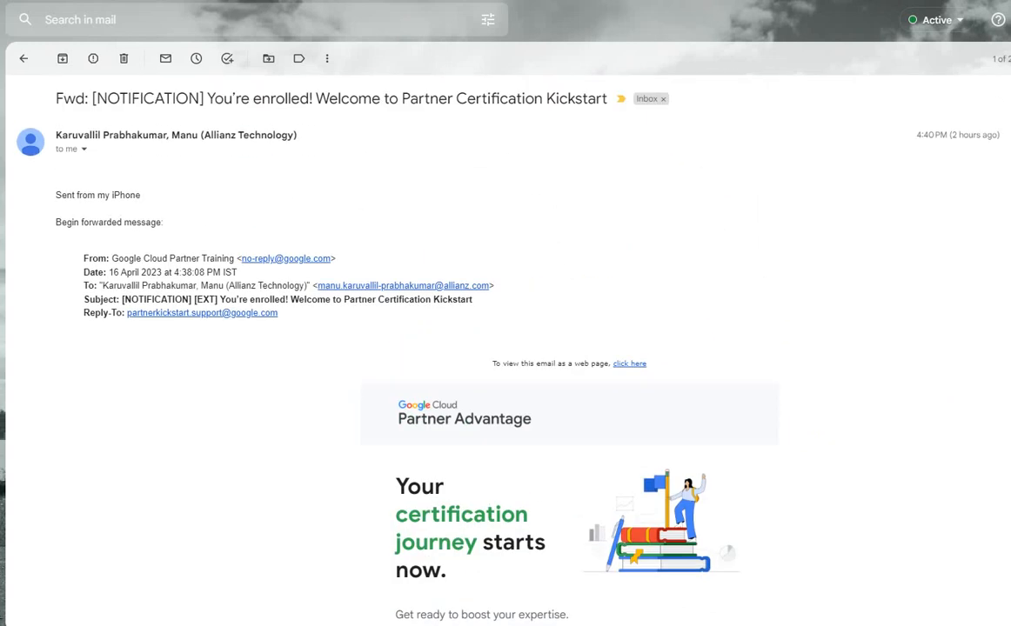
{"action": "scroll", "scroll_direction": "down", "scroll_amount": 3}
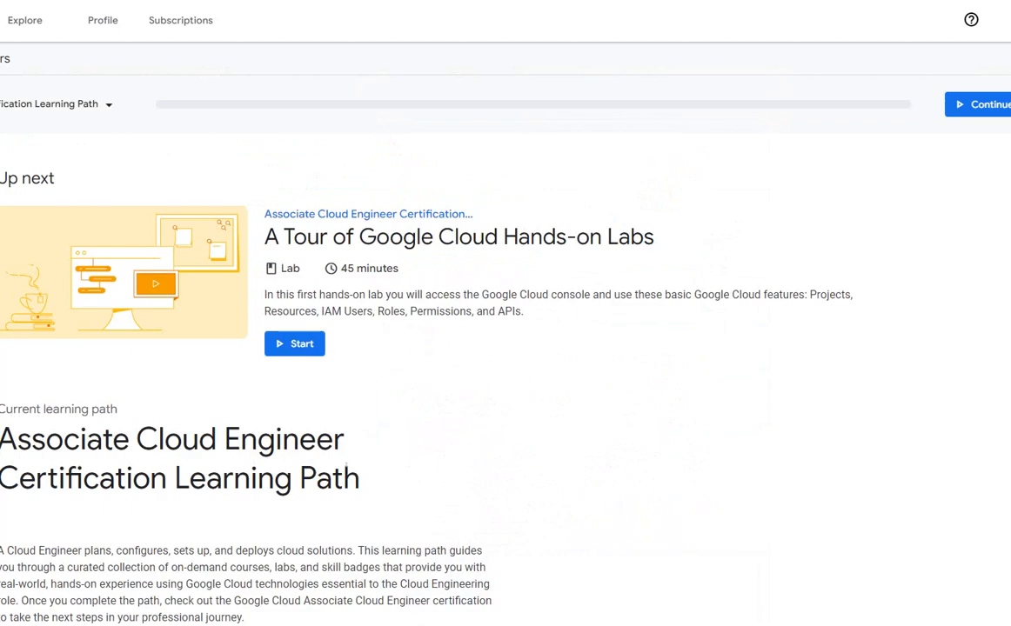
{"action": "mouse_move", "coordinate": [381, 313]}
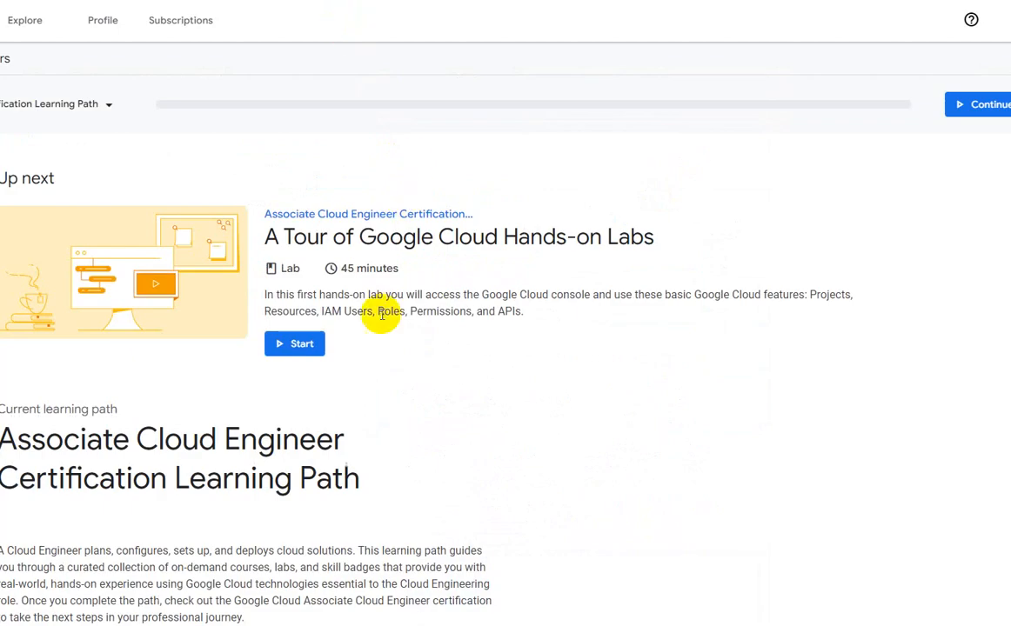
{"action": "mouse_move", "coordinate": [1000, 218]}
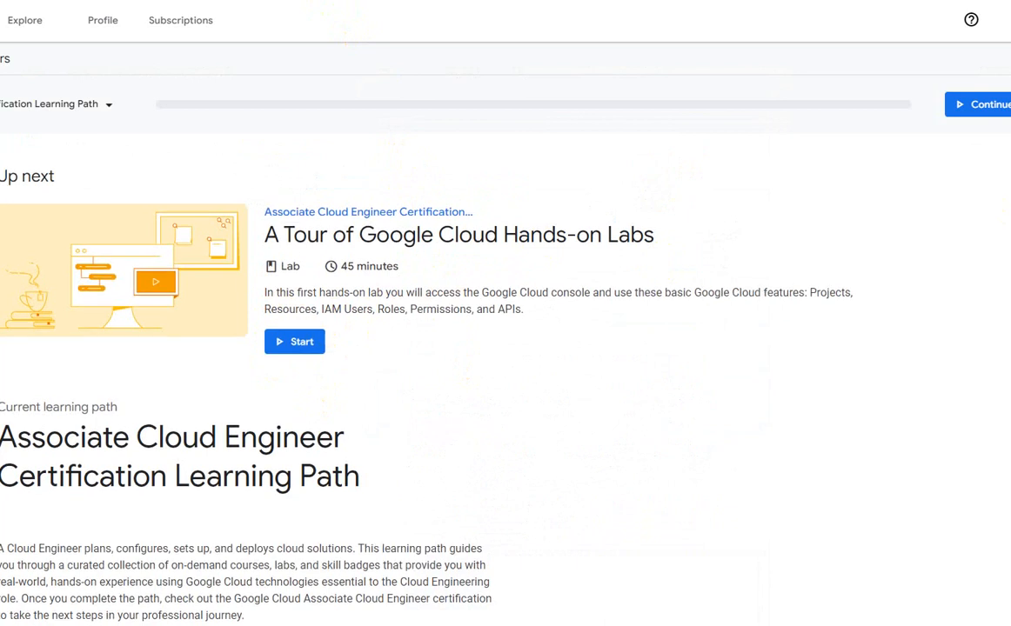
Scroll the Associate Cloud Engineer learning path past the 45-minute Up next lab and its description
{"action": "scroll", "scroll_direction": "down", "scroll_amount": 3}
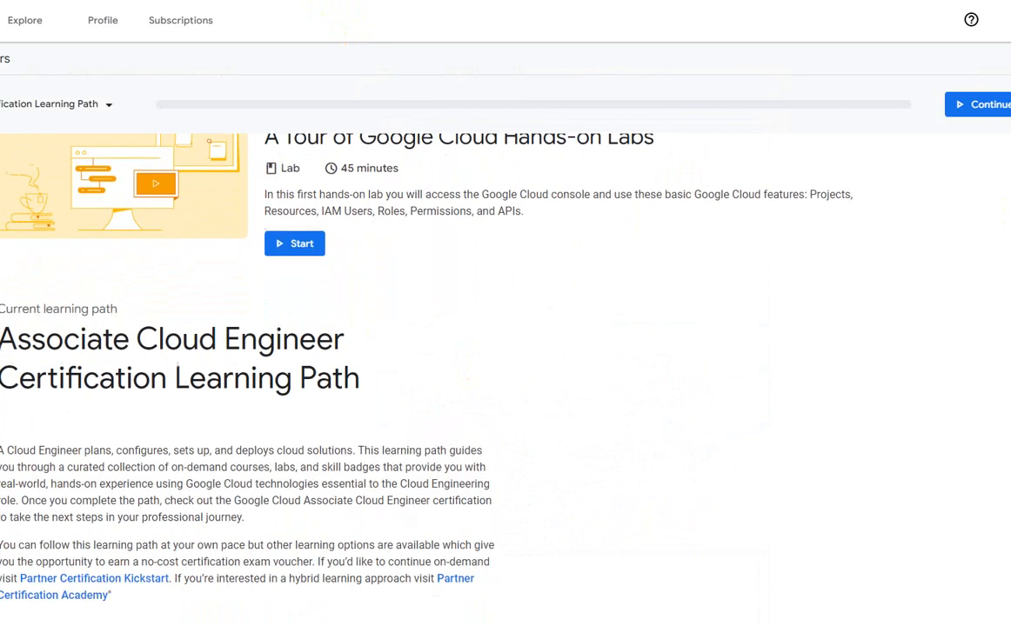
{"action": "scroll", "scroll_direction": "down", "scroll_amount": 3}
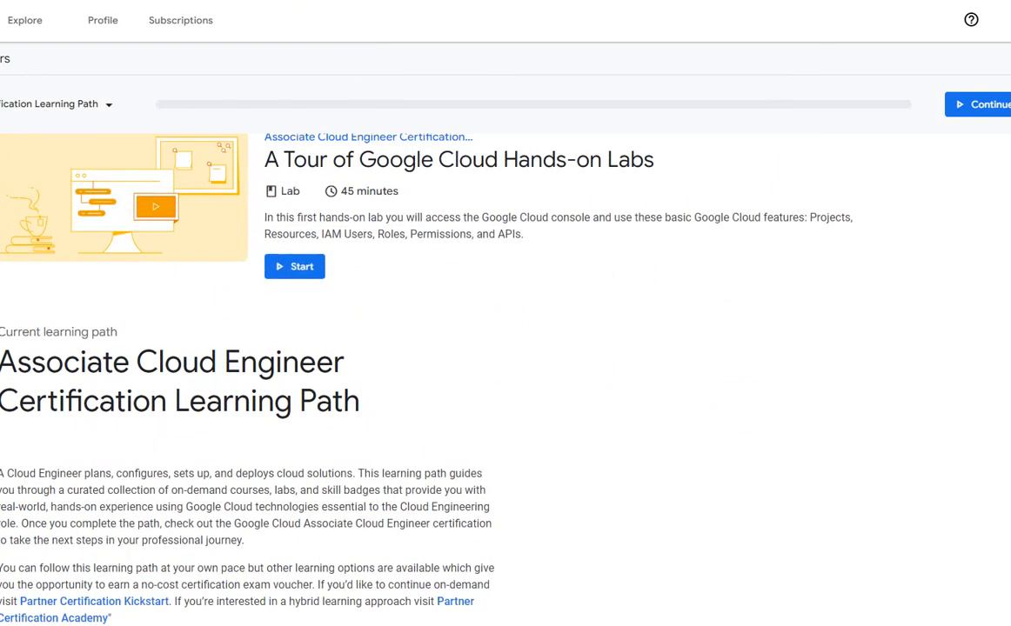
{"action": "scroll", "scroll_direction": "up", "scroll_amount": 3}
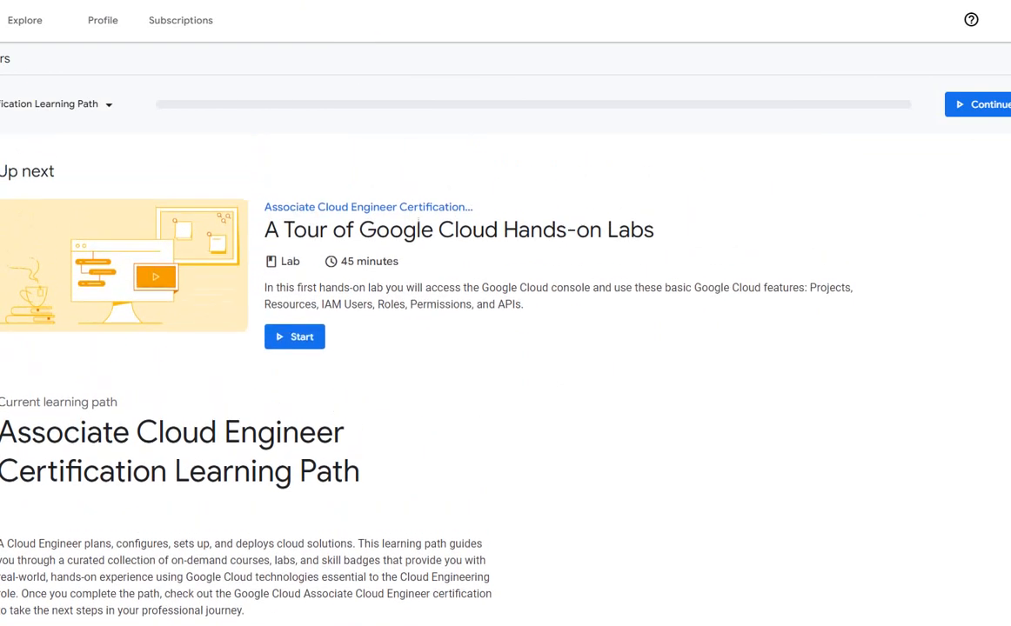
{"action": "scroll", "scroll_direction": "down", "scroll_amount": 3}
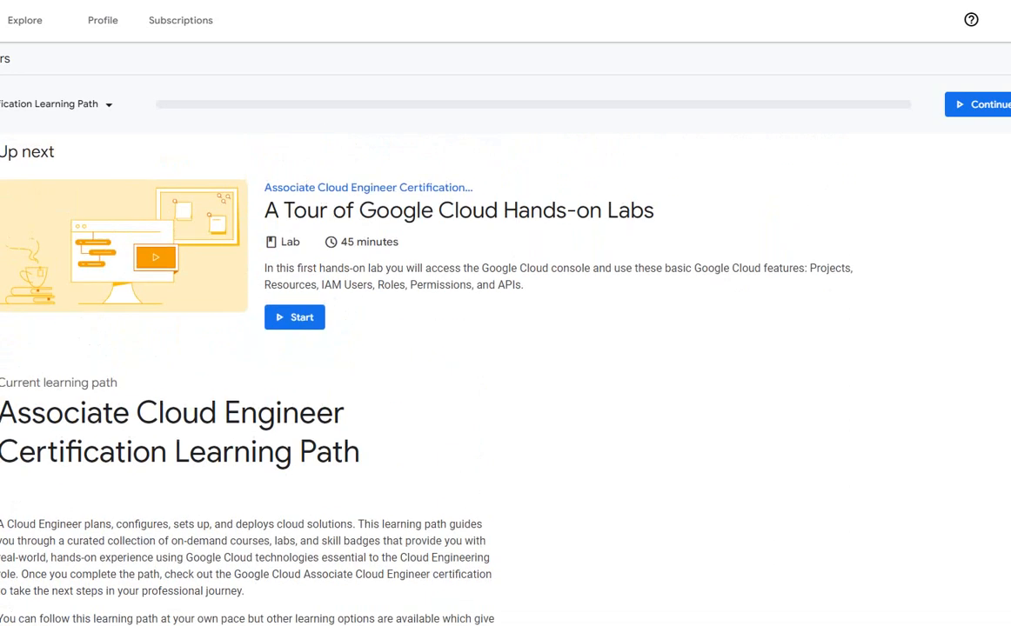
{"action": "scroll", "scroll_direction": "down", "scroll_amount": 3}
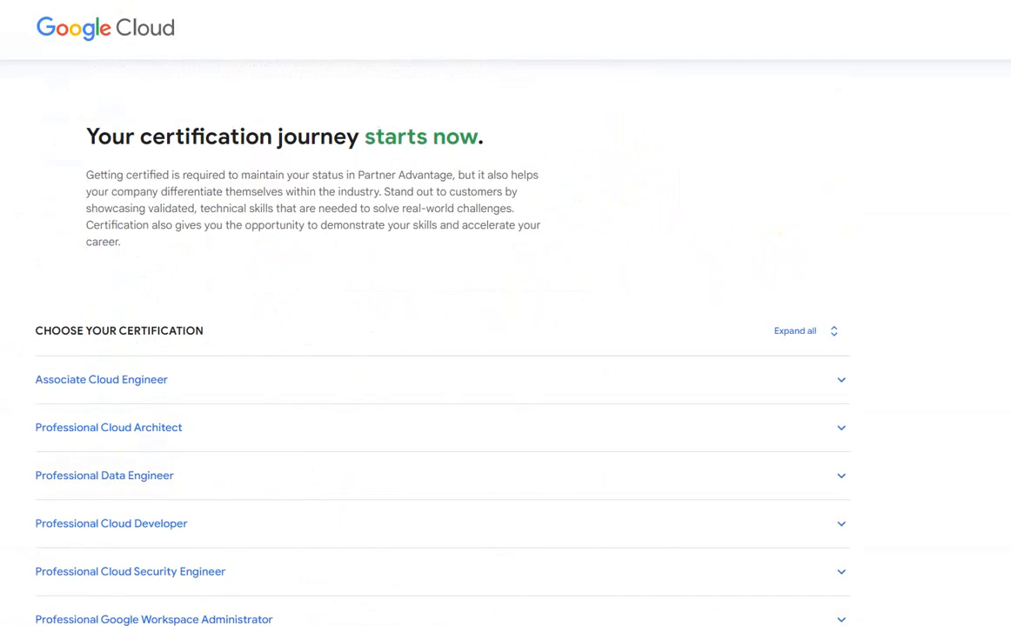
Scroll to the Choose Your Certification list from Associate Cloud Engineer to Cloud Digital Leader
{"action": "scroll", "scroll_direction": "down", "scroll_amount": 3}
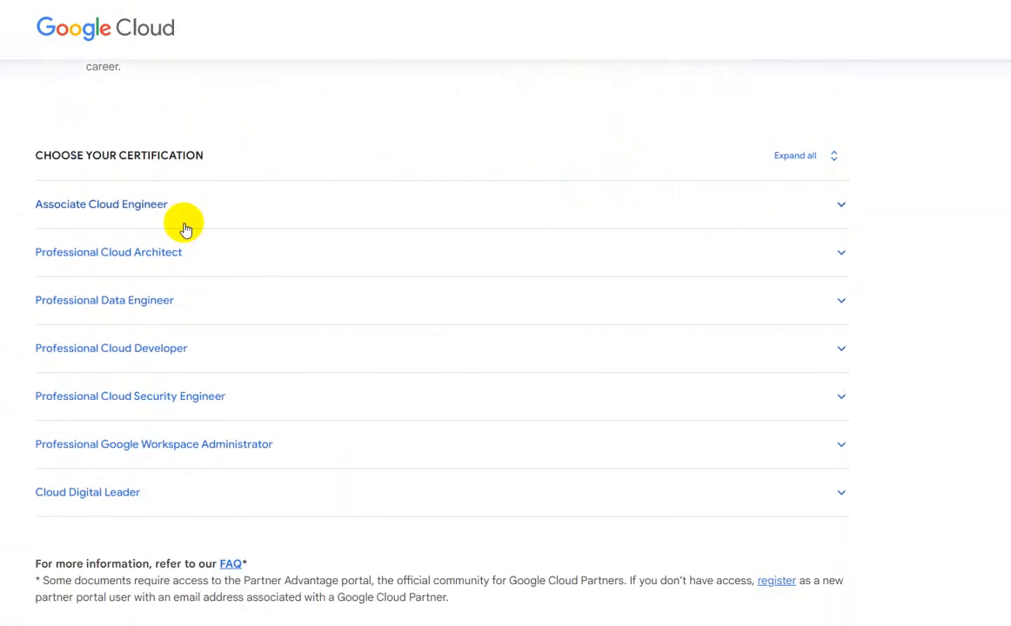
{"action": "mouse_move", "coordinate": [80, 258]}
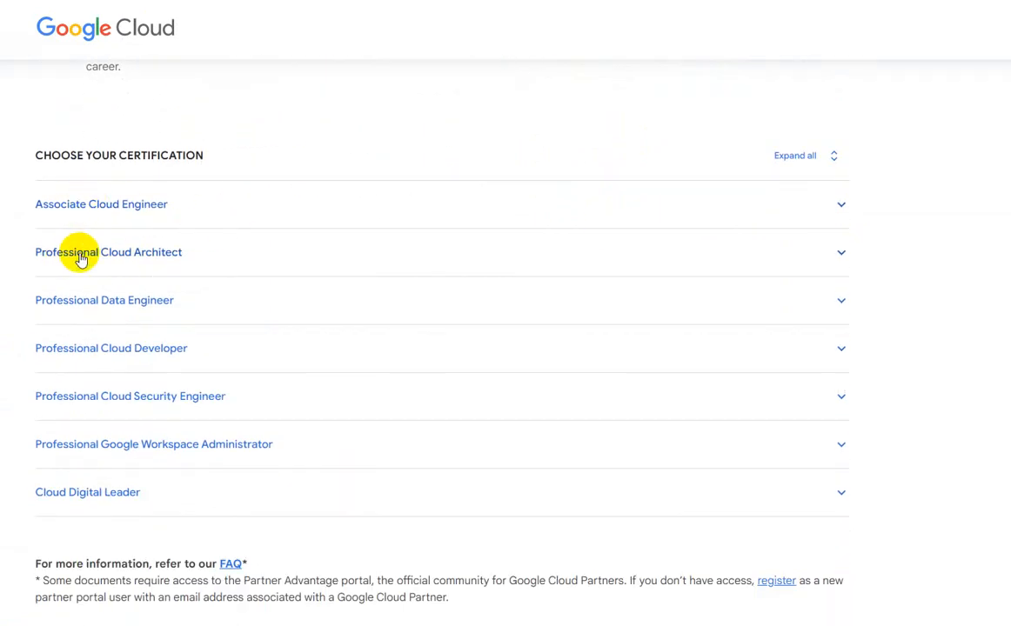
{"action": "mouse_move", "coordinate": [68, 348]}
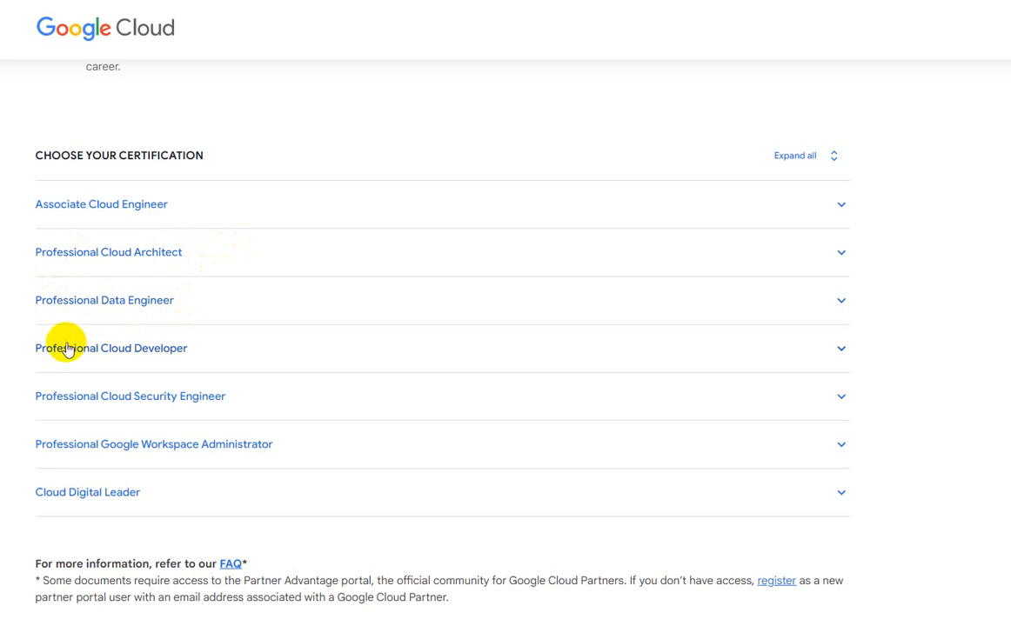
{"action": "mouse_move", "coordinate": [136, 404]}
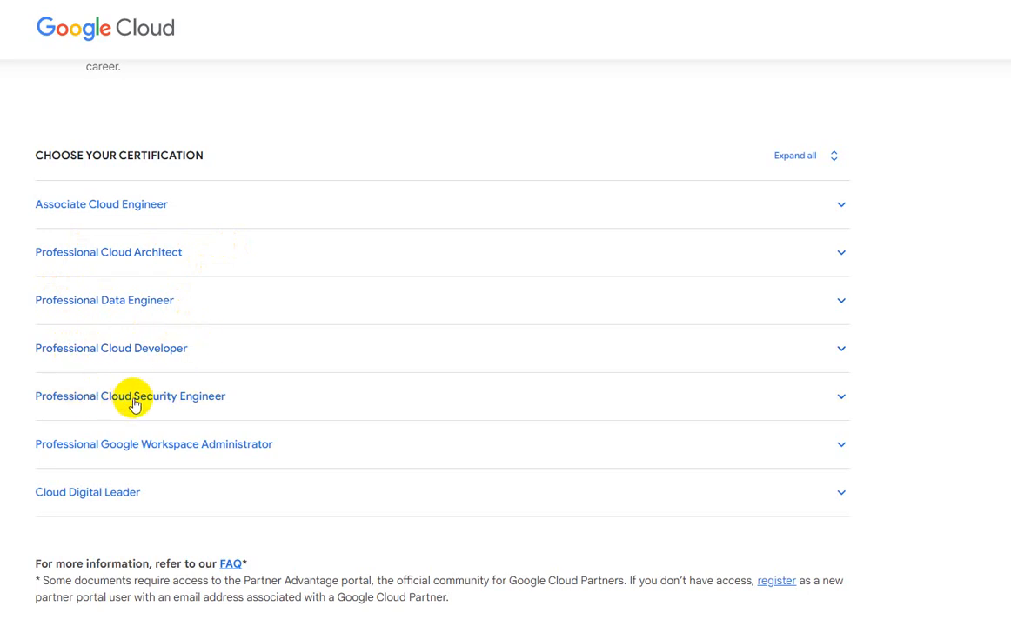
{"action": "mouse_move", "coordinate": [99, 456]}
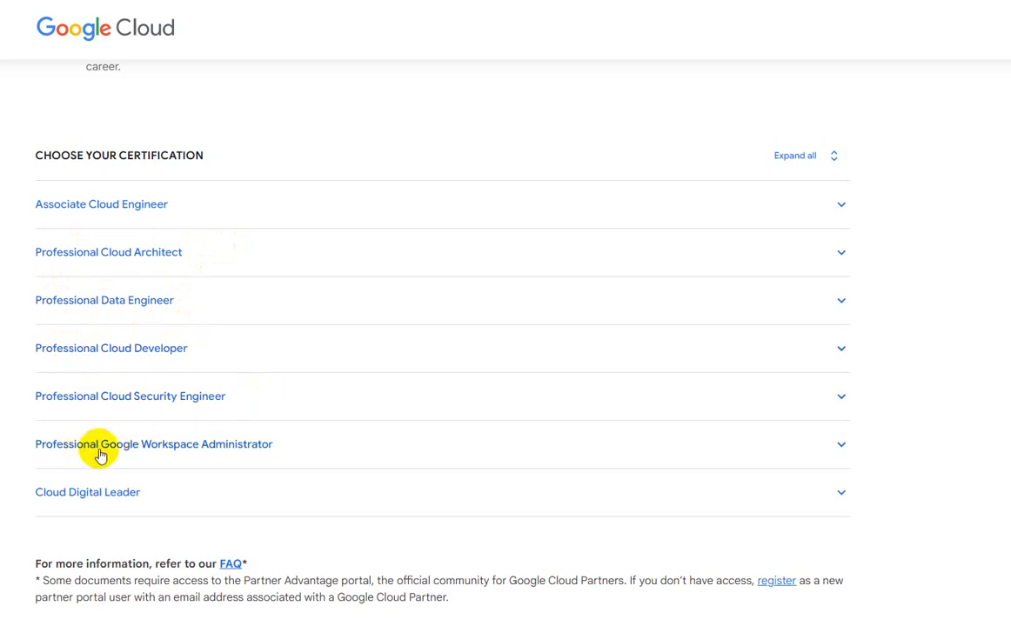
{"action": "mouse_move", "coordinate": [115, 508]}
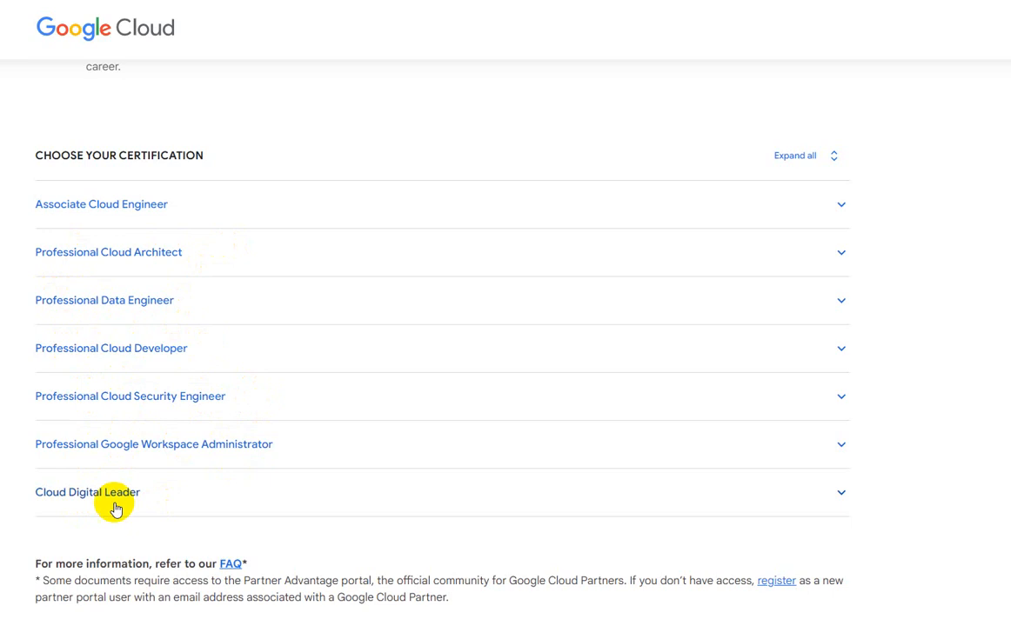
{"action": "mouse_move", "coordinate": [230, 501]}
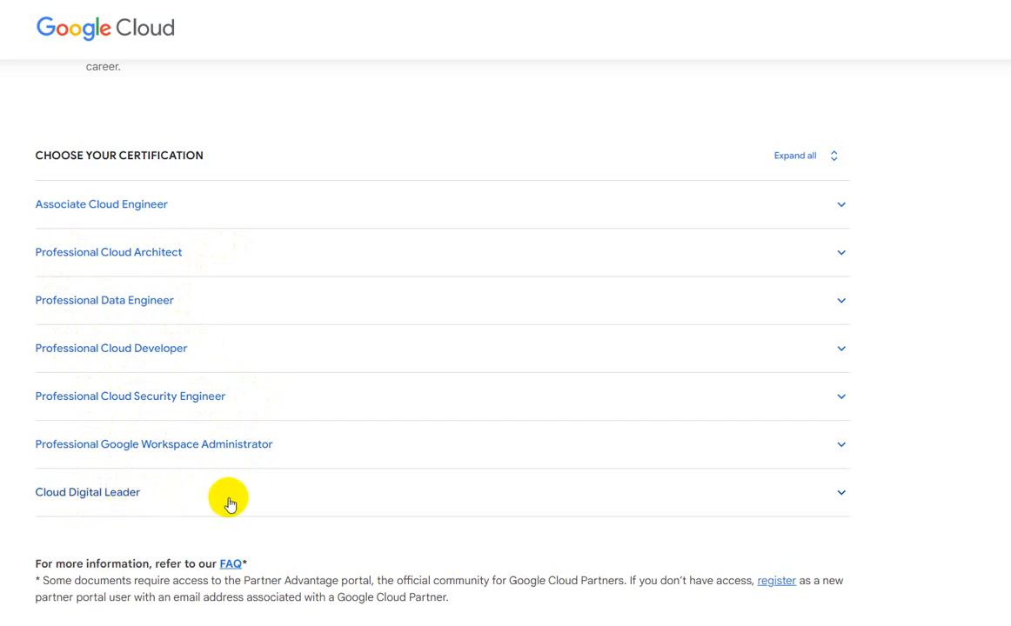
{"action": "mouse_move", "coordinate": [957, 386]}
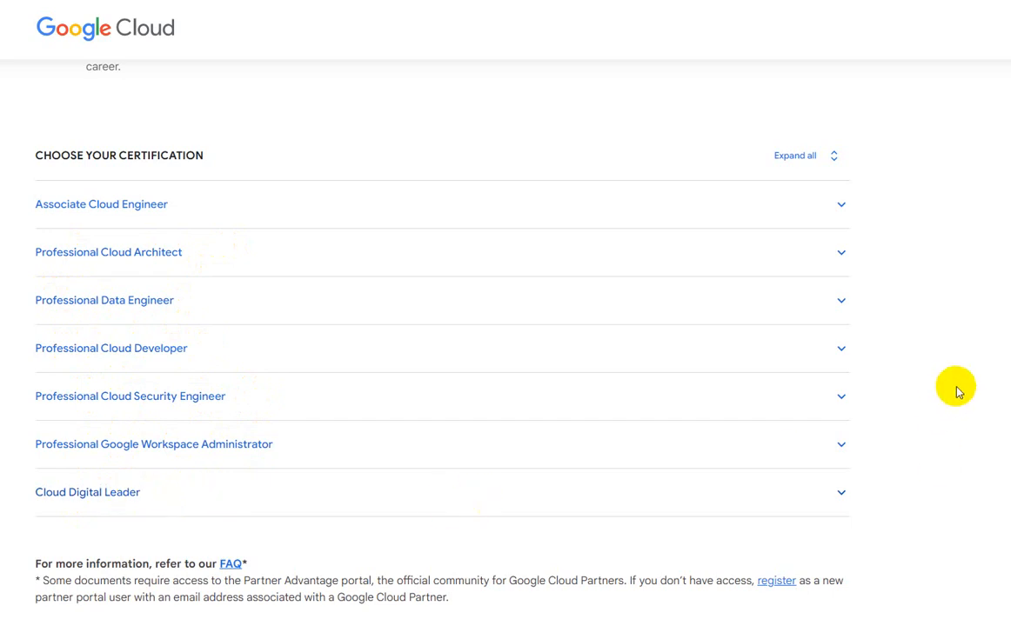